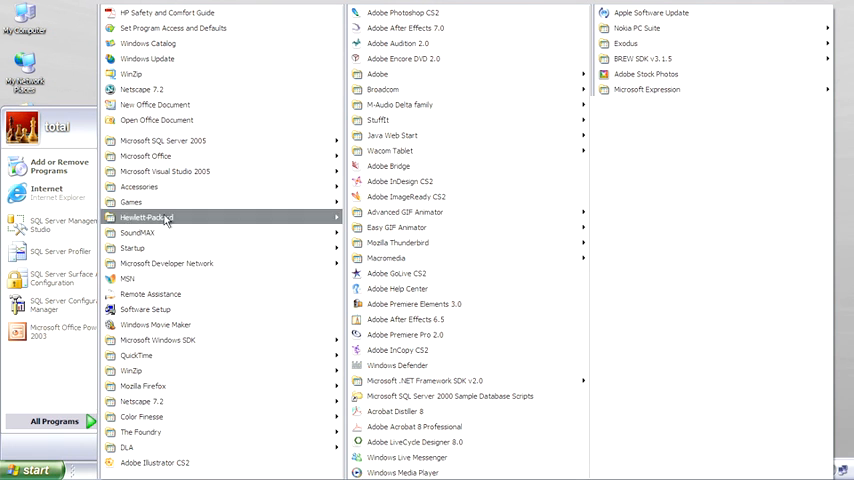
pyautogui.moveTo(164, 140)
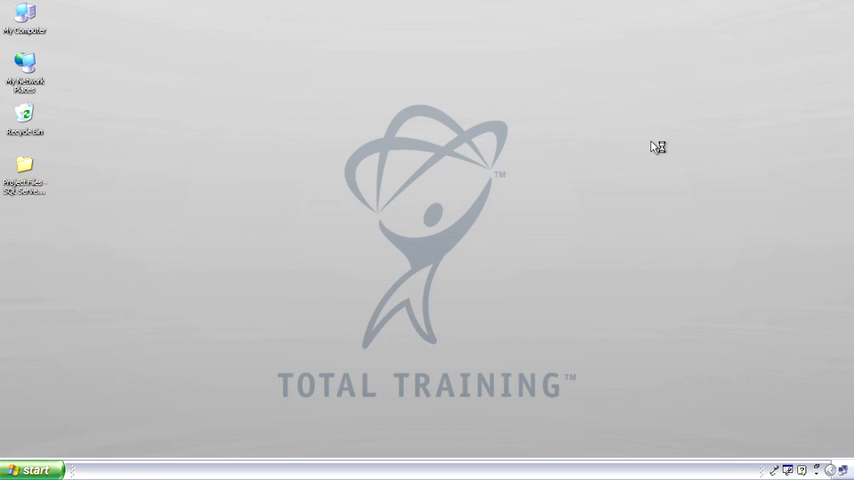
# Step: Show the SQL Server 2005 Services list and view the SQL Server service's properties
pyautogui.doubleClick(24, 180)
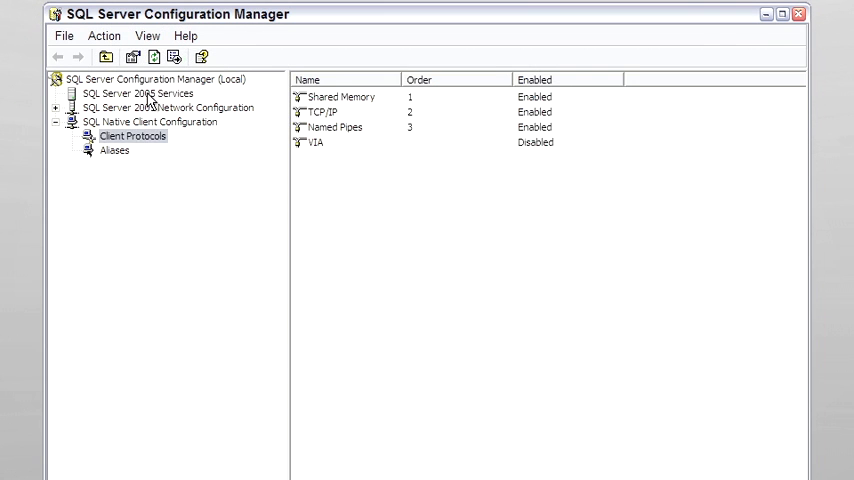
pyautogui.click(136, 92)
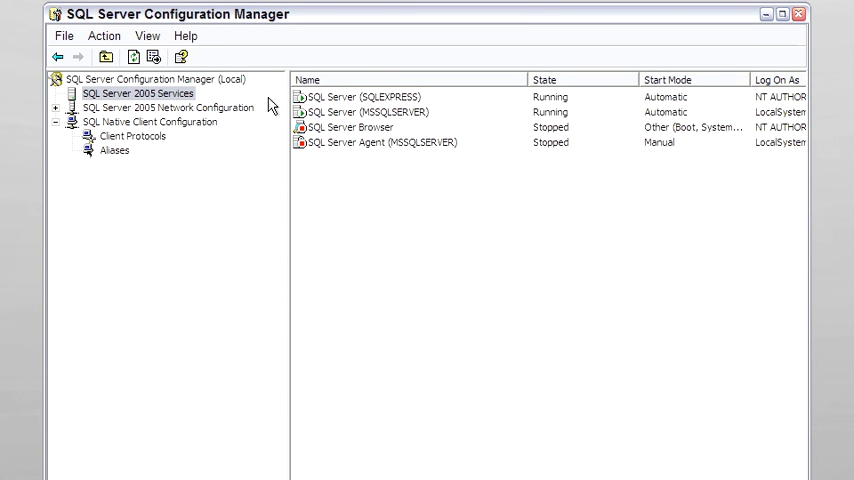
pyautogui.moveTo(340, 242)
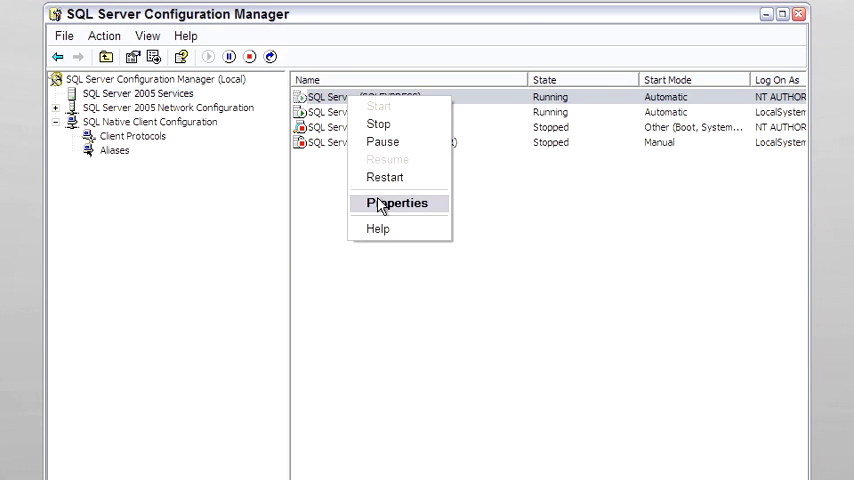
pyautogui.click(396, 202)
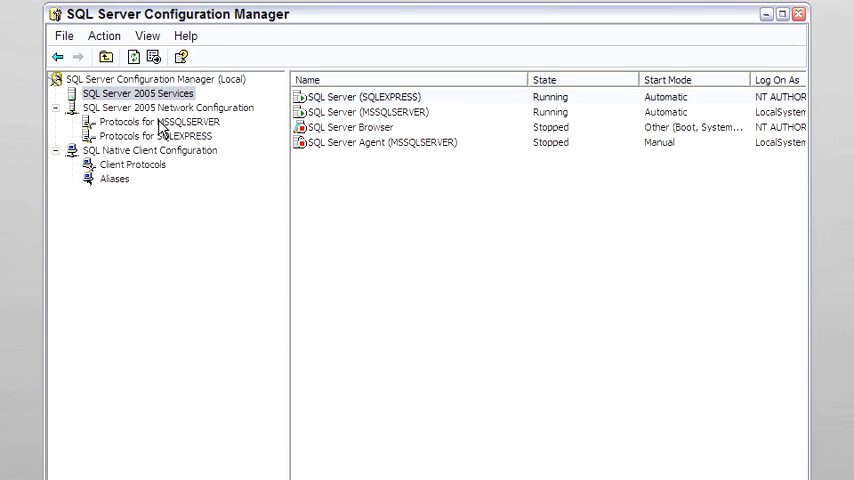
pyautogui.moveTo(148, 168)
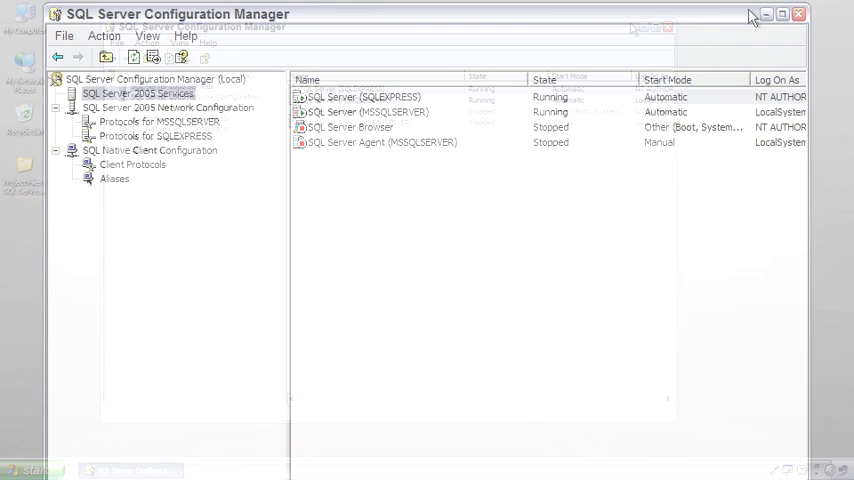
# Step: Close Configuration Manager and launch SQL Server Surface Area Configuration from the Start menu
pyautogui.click(800, 12)
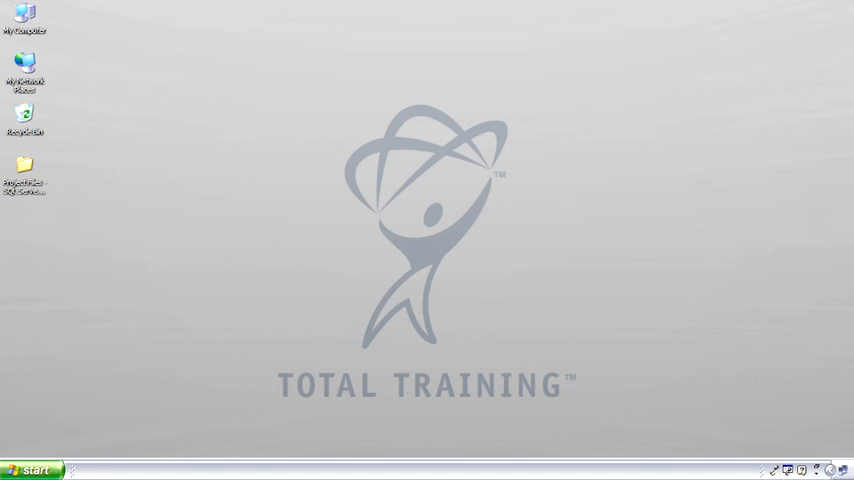
pyautogui.click(30, 470)
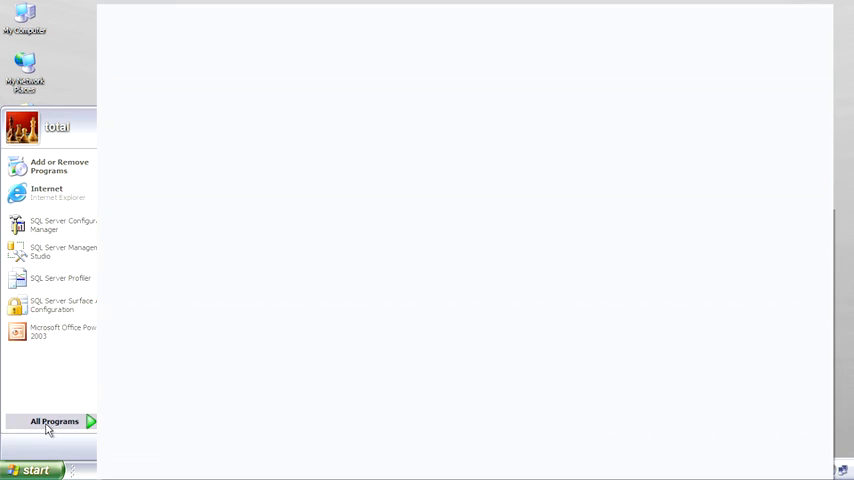
pyautogui.click(54, 420)
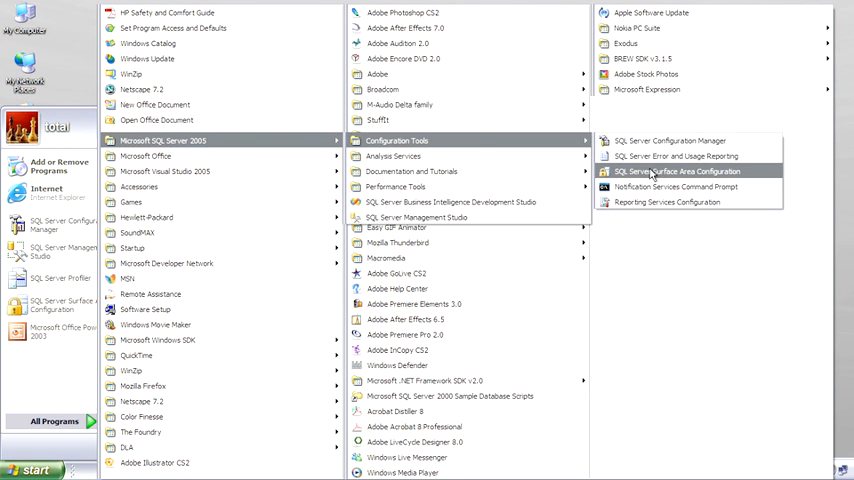
pyautogui.click(684, 172)
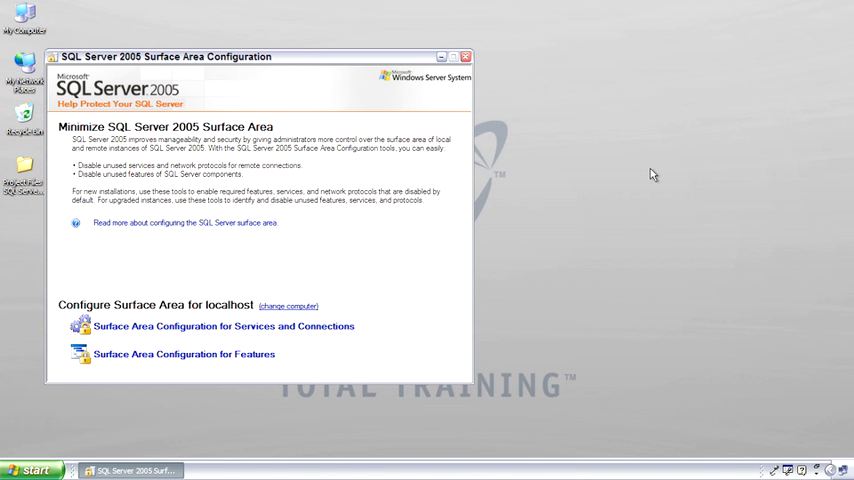
pyautogui.click(224, 326)
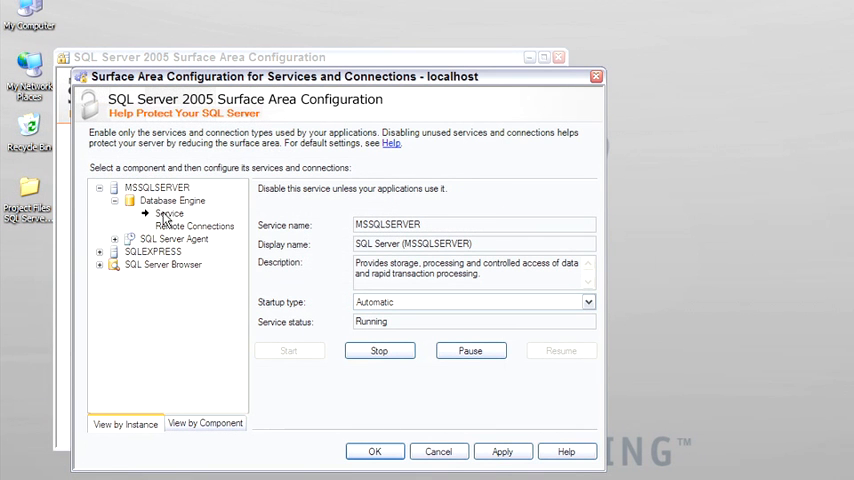
pyautogui.click(194, 224)
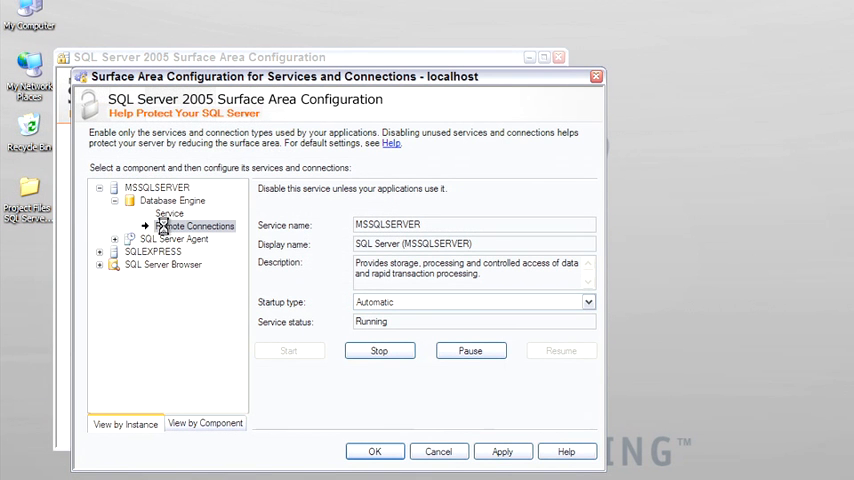
pyautogui.click(196, 226)
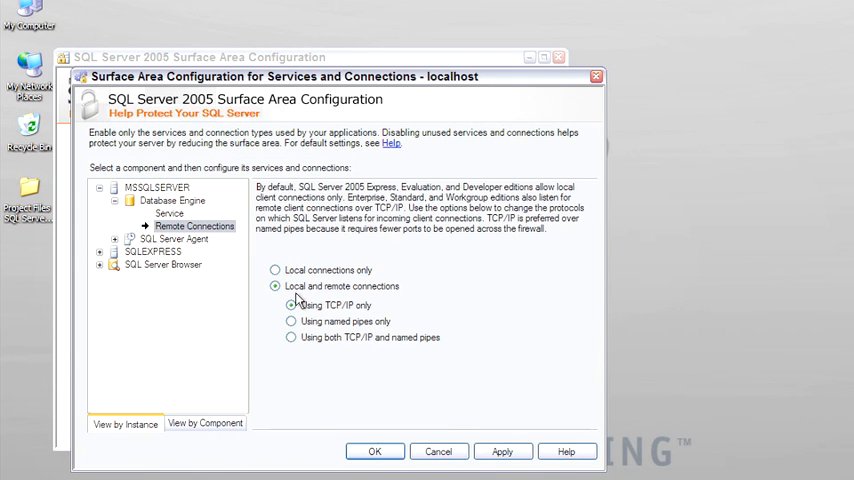
pyautogui.moveTo(302, 284)
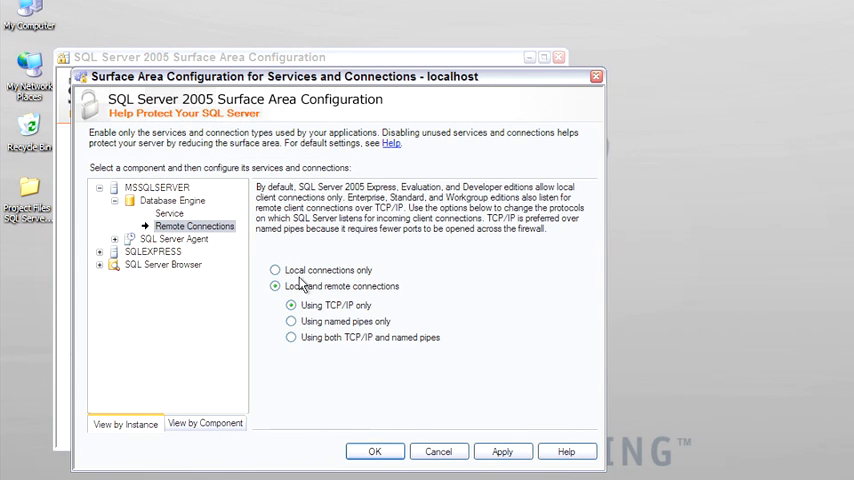
pyautogui.click(292, 304)
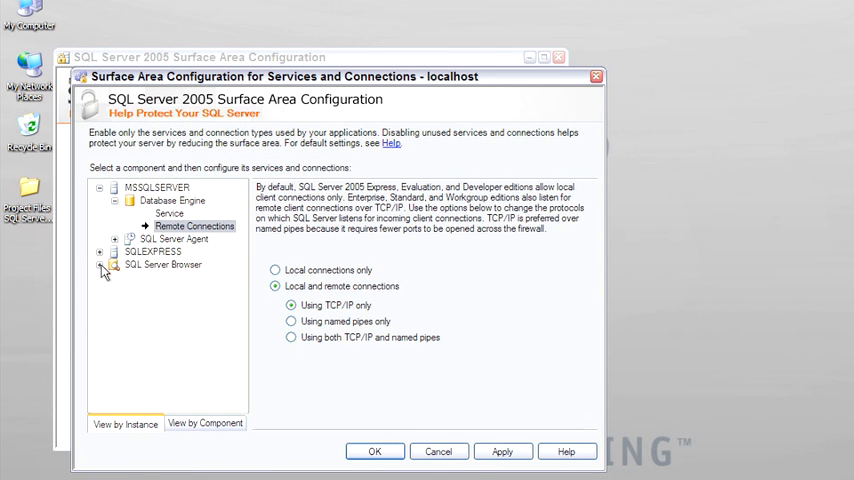
pyautogui.click(154, 276)
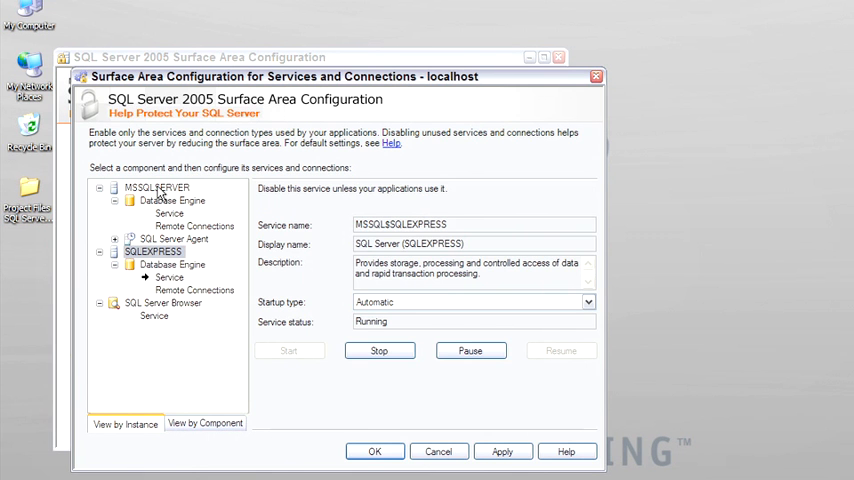
pyautogui.click(168, 276)
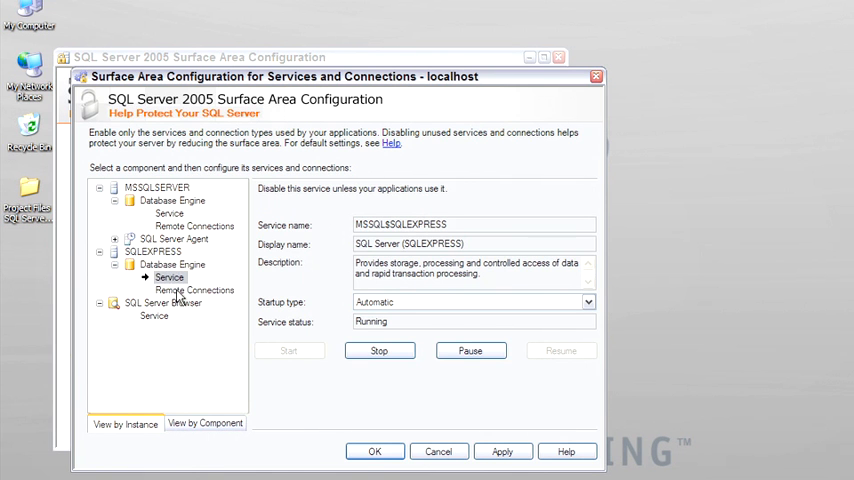
pyautogui.click(196, 290)
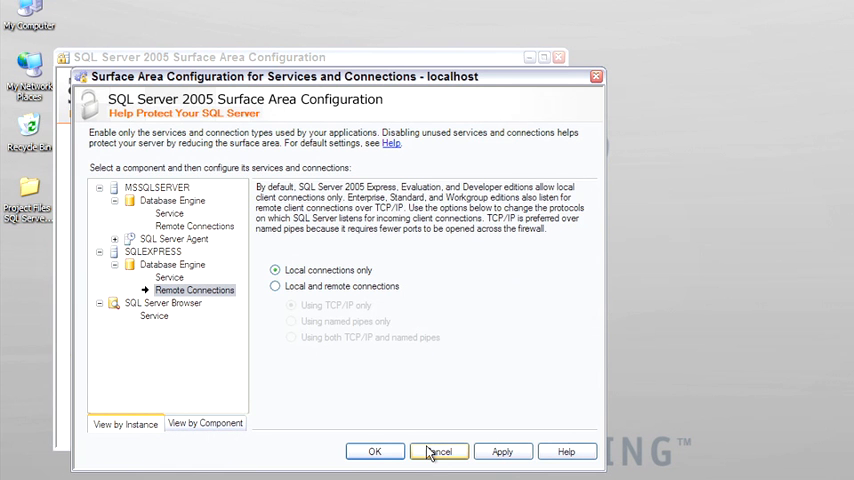
pyautogui.click(438, 452)
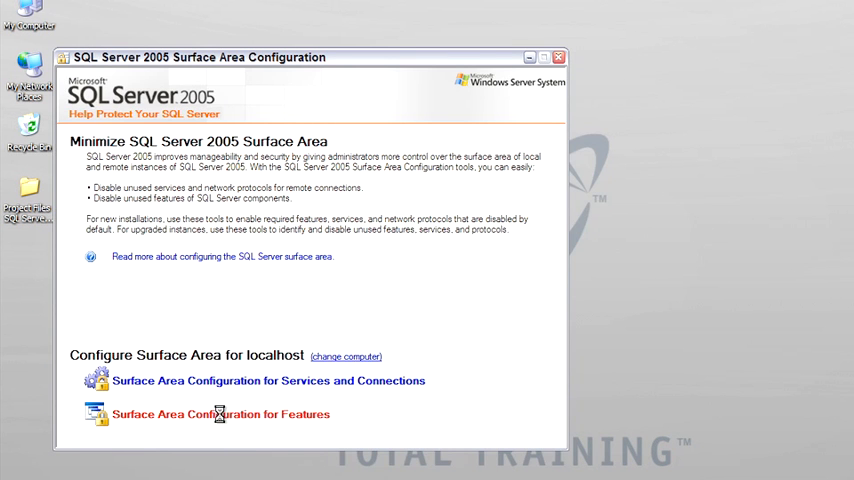
pyautogui.click(220, 414)
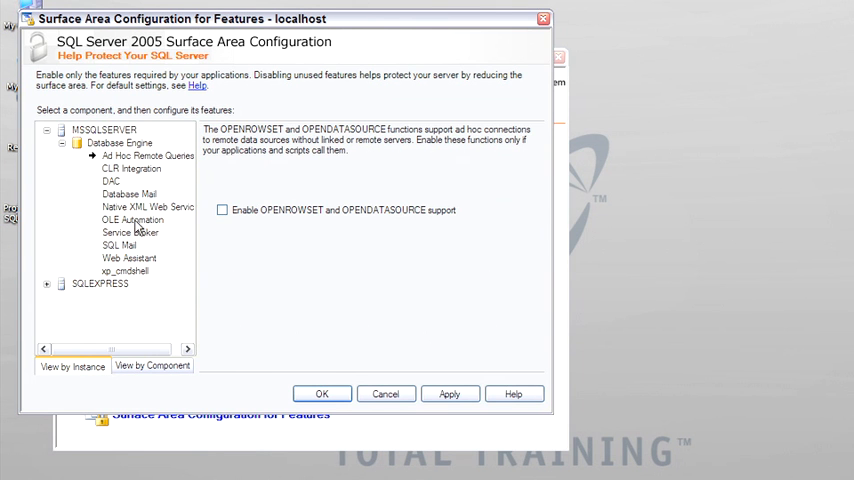
pyautogui.moveTo(124, 276)
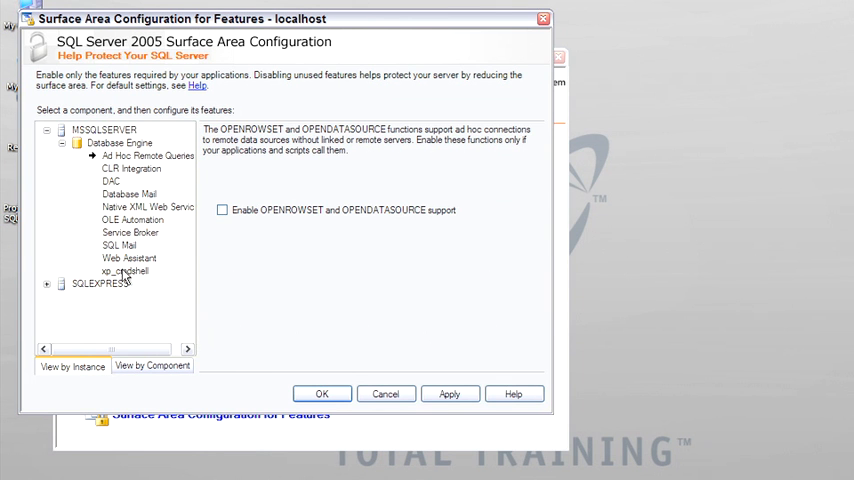
pyautogui.click(124, 272)
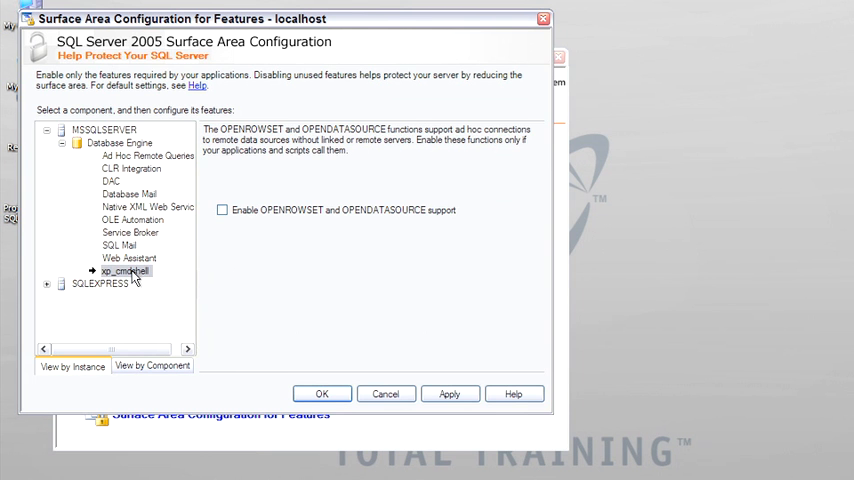
pyautogui.click(124, 272)
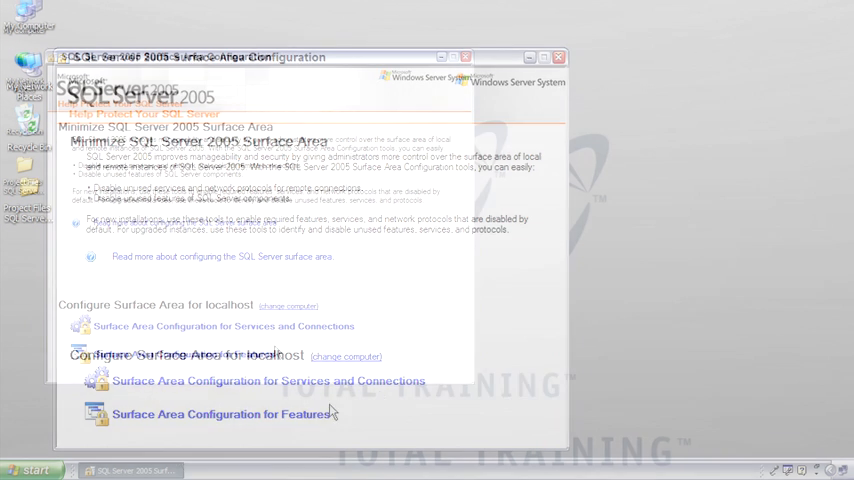
# Step: Close Surface Area Configuration and launch SQL Server Books Online from the Start menu
pyautogui.click(558, 56)
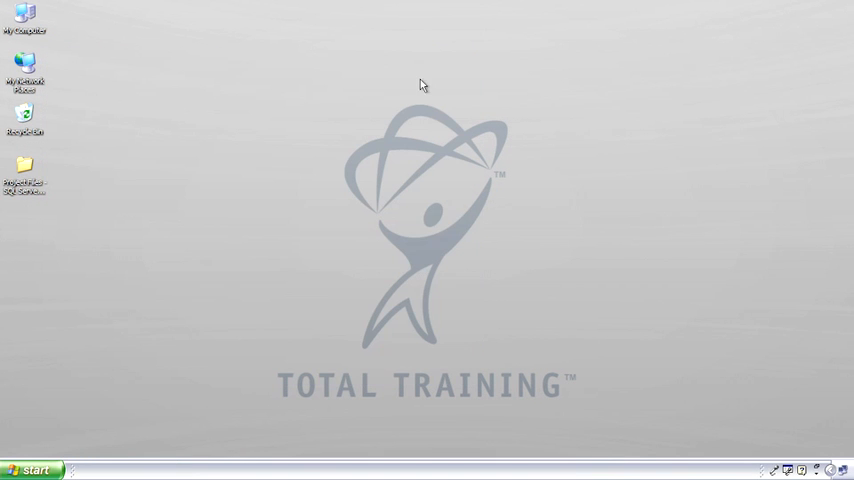
pyautogui.click(30, 470)
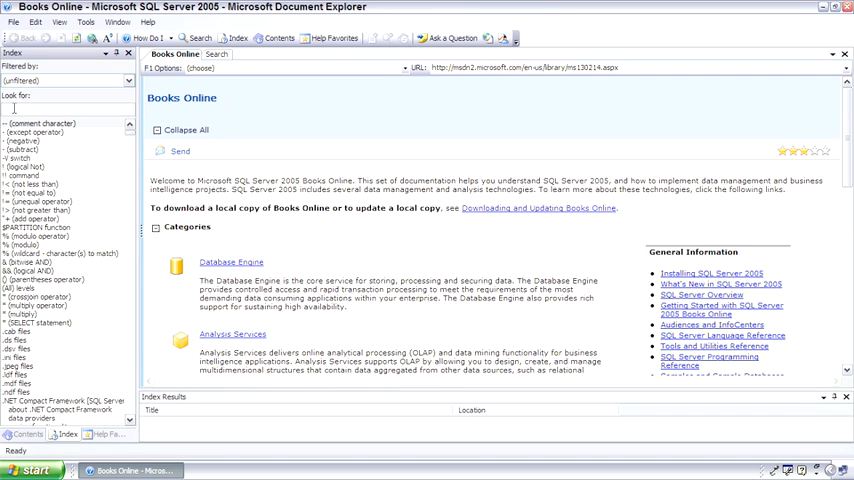
# Step: Look up 'select' in the Books Online index, then begin a search for 'snapshot isolation'
pyautogui.write('select')
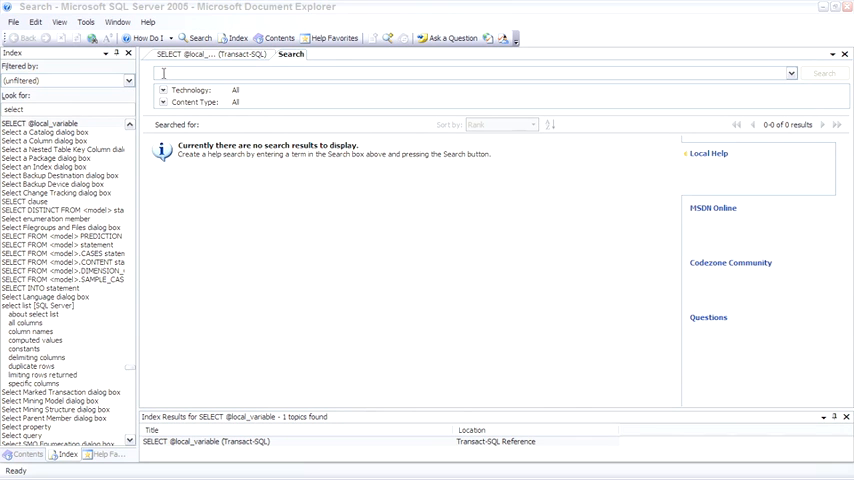
pyautogui.write('snapshot isolation')
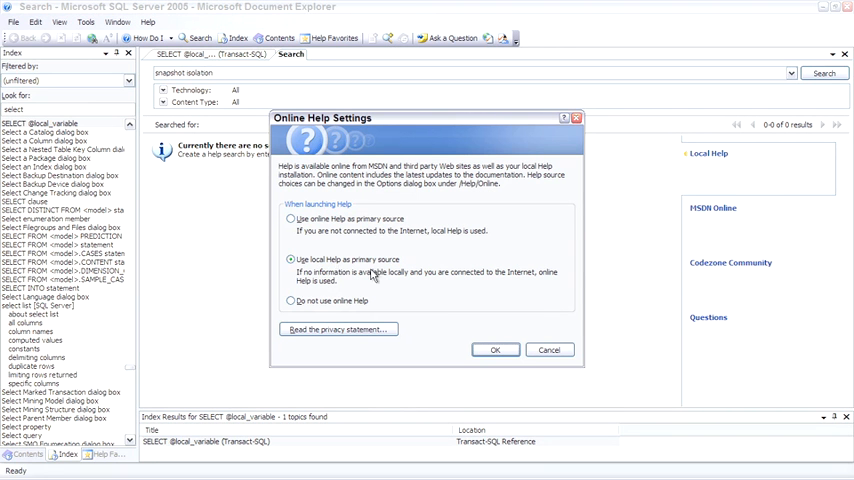
# Step: Accept the Online Help Settings and list search results for 'snapshot isolation'
pyautogui.click(494, 348)
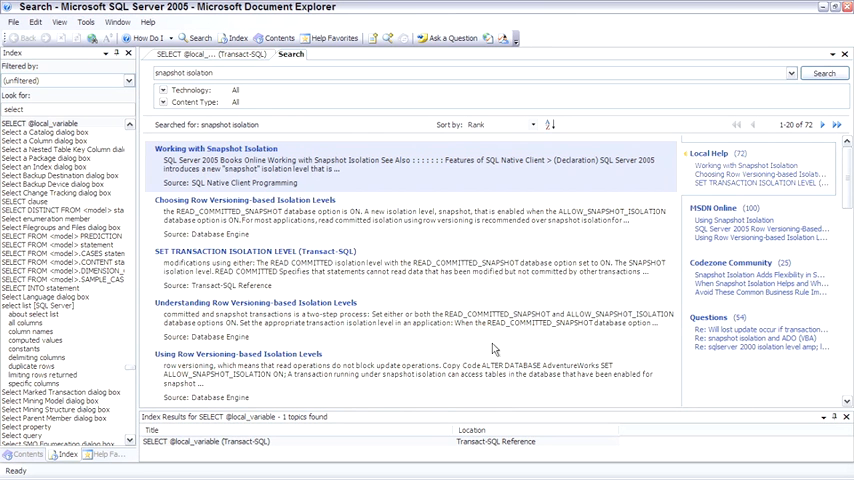
pyautogui.moveTo(716, 170)
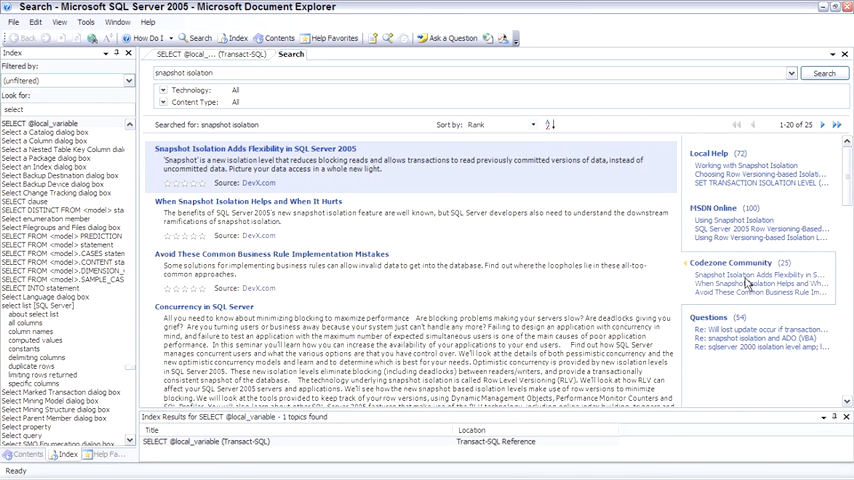
pyautogui.moveTo(750, 284)
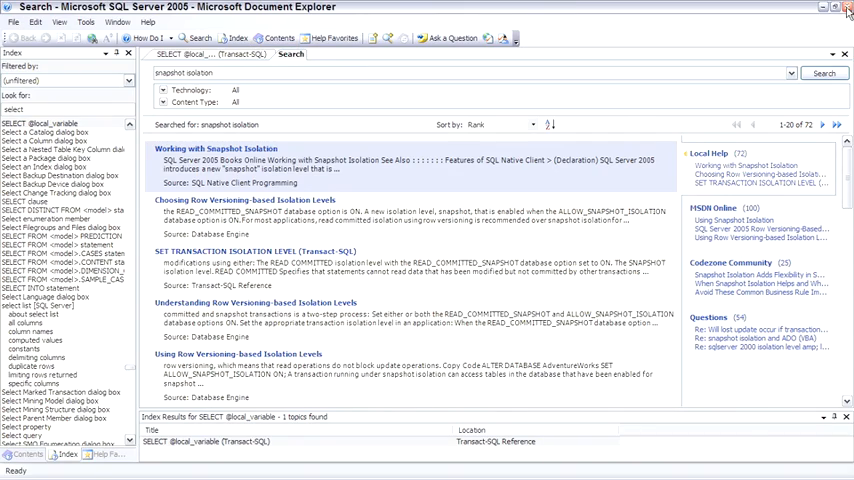
# Step: Launch SQL Server Profiler from the Performance Tools group in the Start menu
pyautogui.click(32, 470)
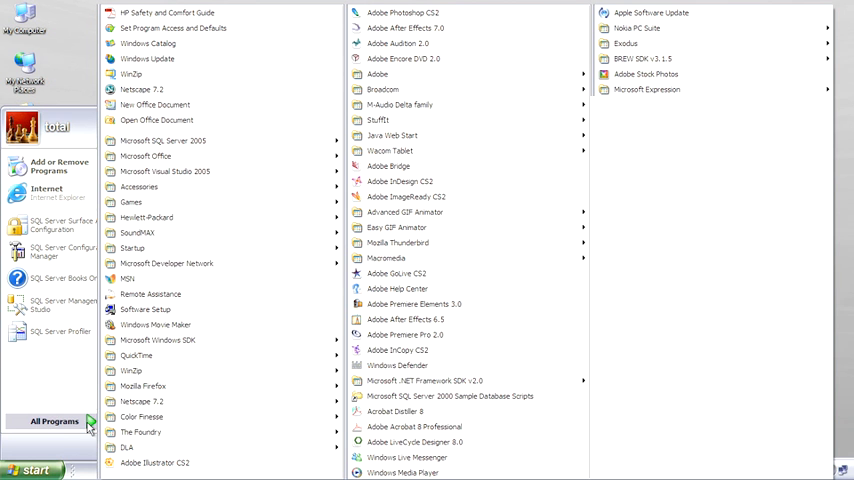
pyautogui.moveTo(162, 140)
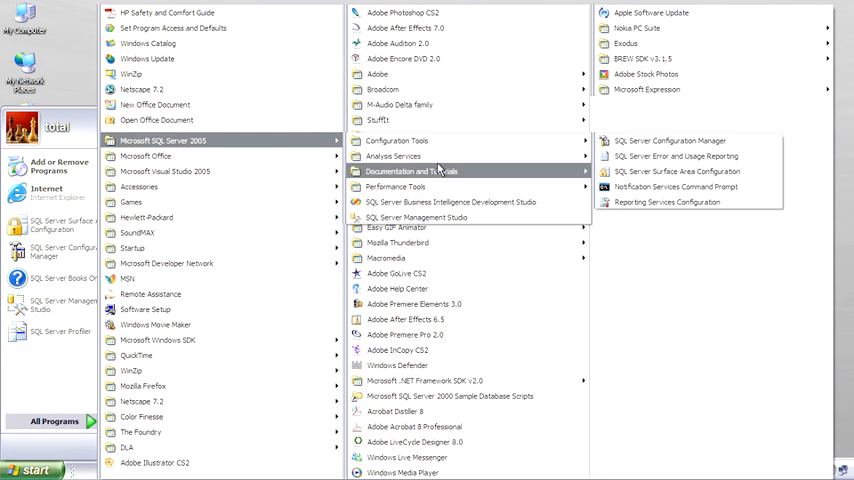
pyautogui.moveTo(396, 188)
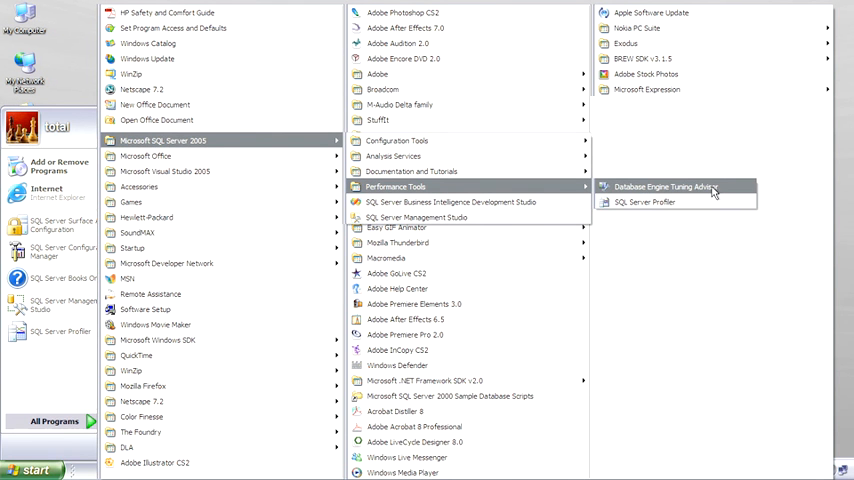
pyautogui.moveTo(644, 200)
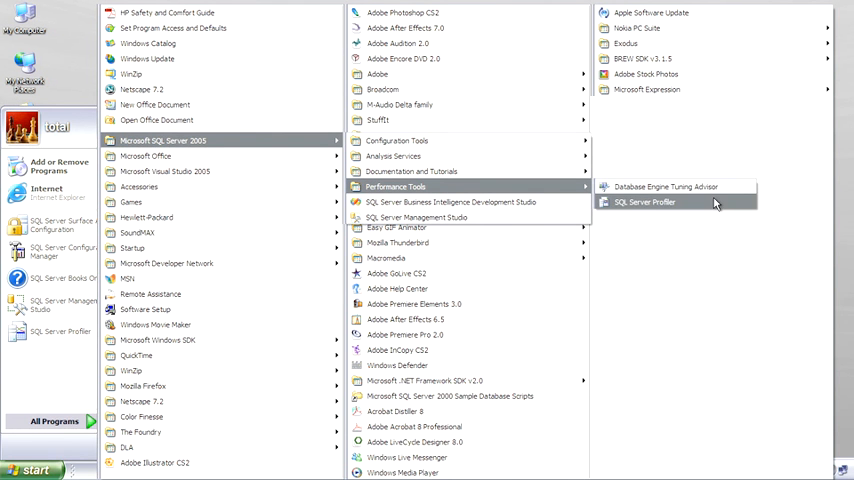
pyautogui.click(644, 202)
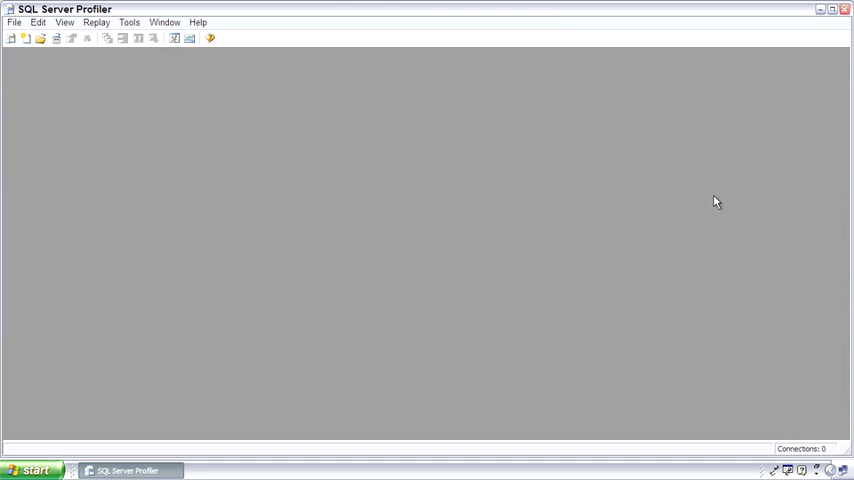
pyautogui.moveTo(408, 120)
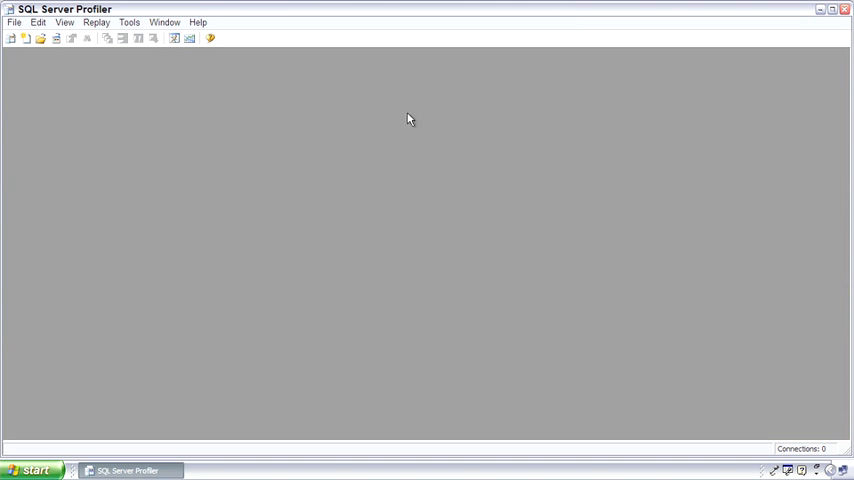
# Step: Start a new trace on the local server and name it 'total training'
pyautogui.click(12, 38)
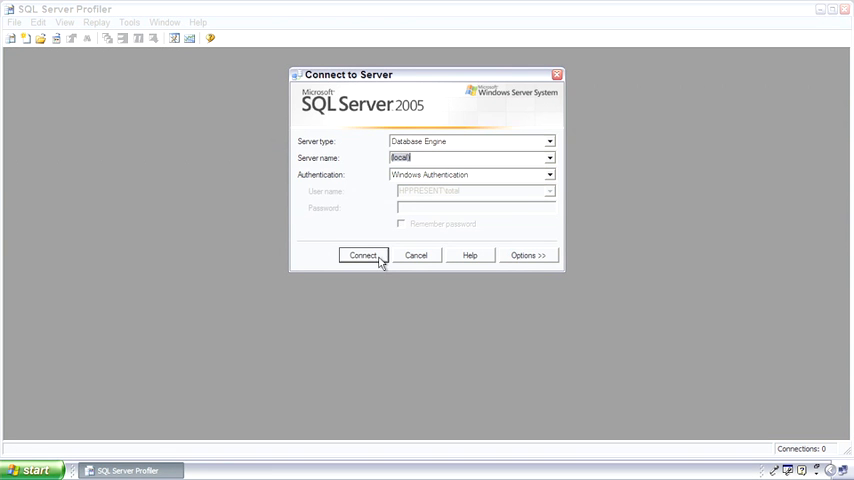
pyautogui.click(362, 256)
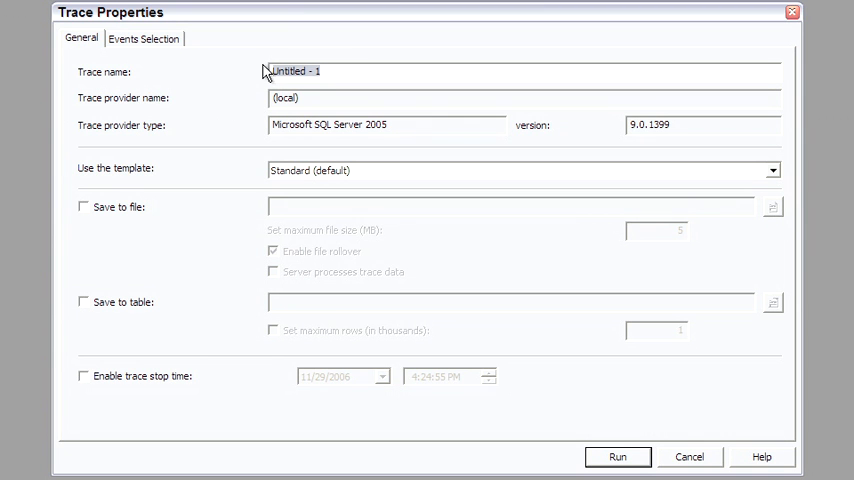
pyautogui.write('total training1')
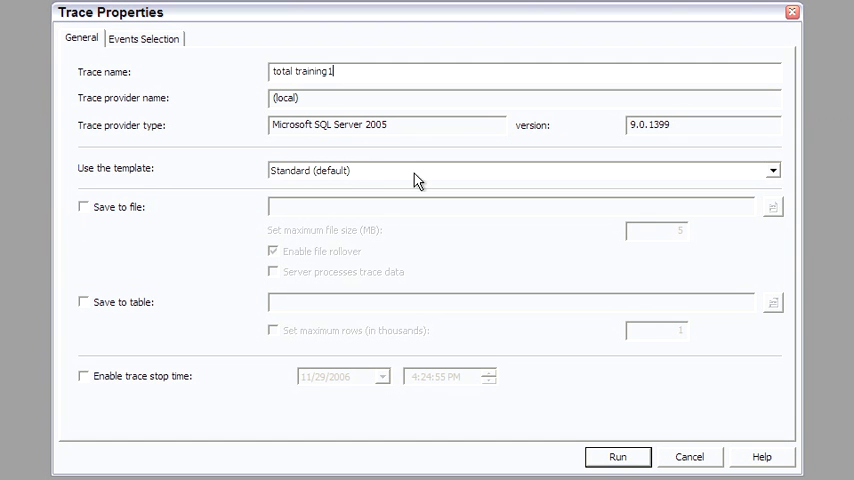
pyautogui.moveTo(88, 326)
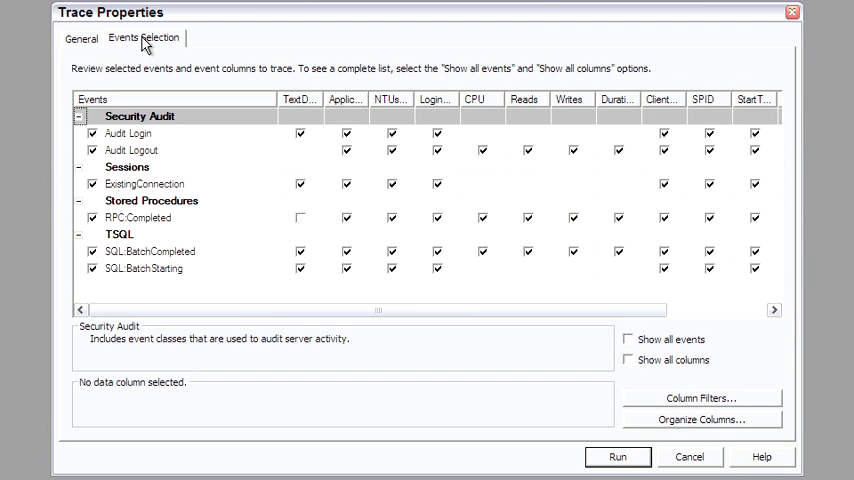
pyautogui.moveTo(628, 356)
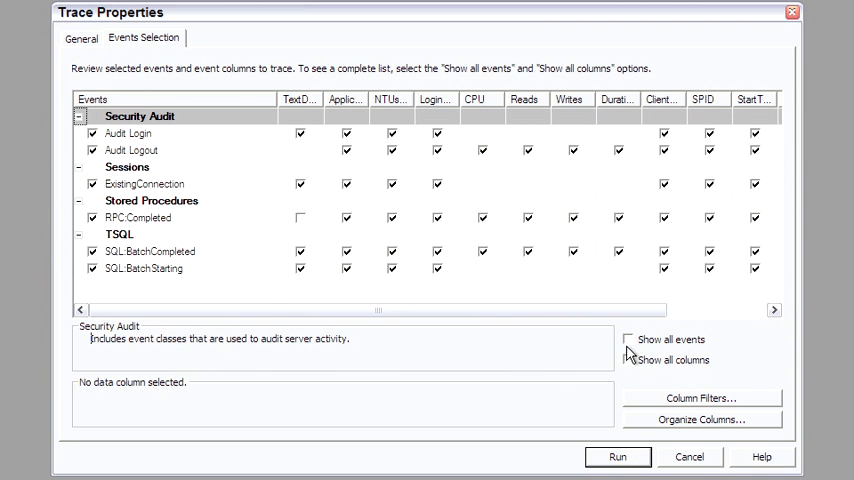
# Step: Show all trace events, review the Errors and Warnings category, then cancel the trace setup
pyautogui.click(628, 340)
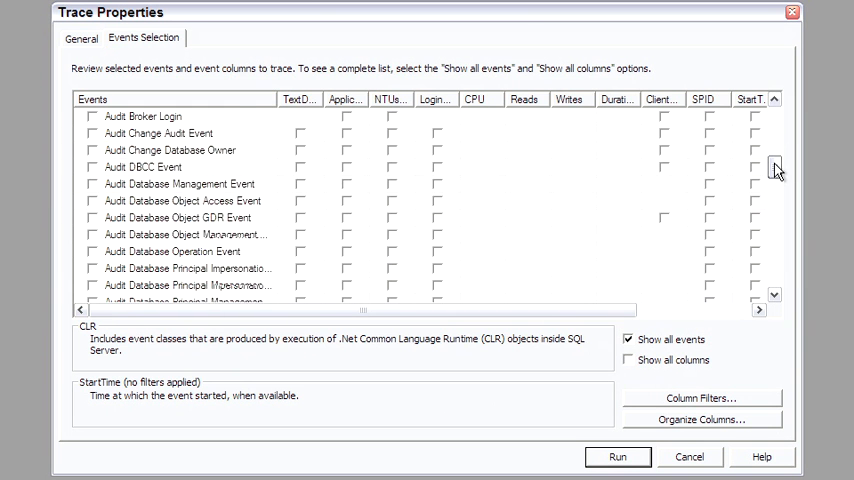
pyautogui.scroll(-3)
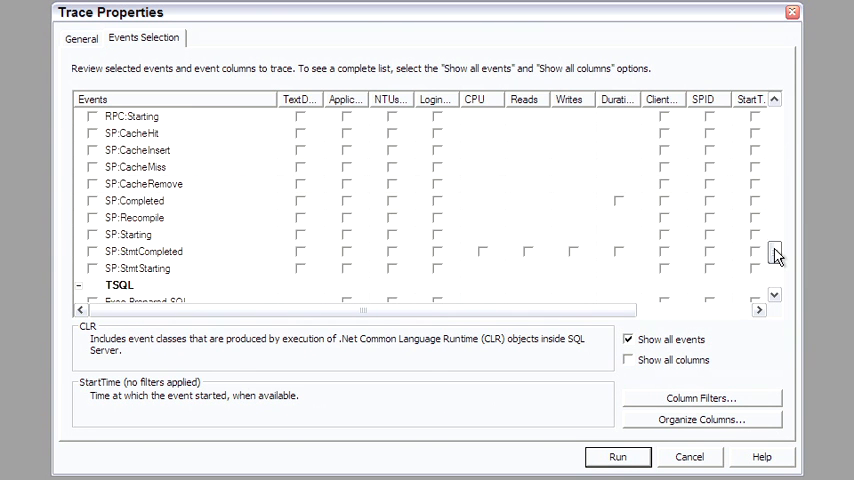
pyautogui.click(92, 252)
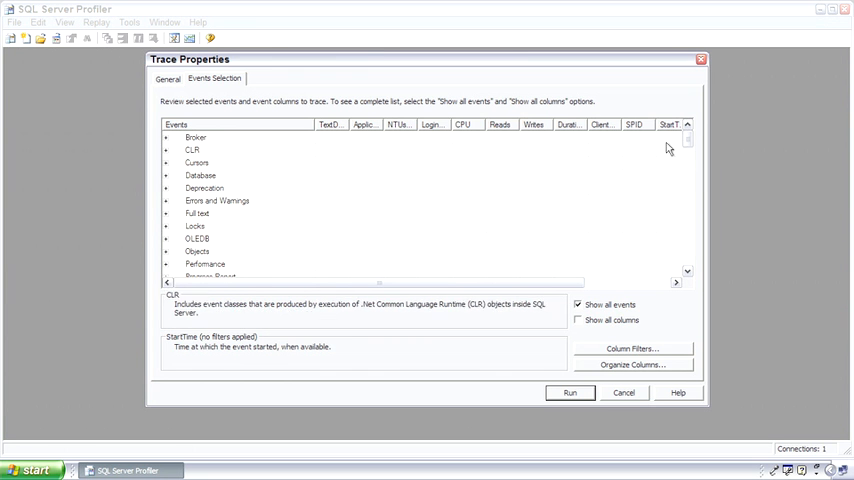
pyautogui.click(216, 200)
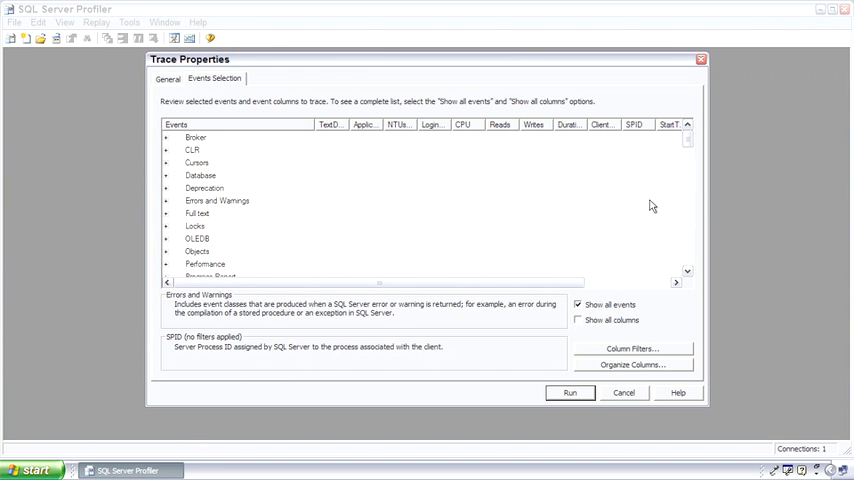
pyautogui.click(624, 392)
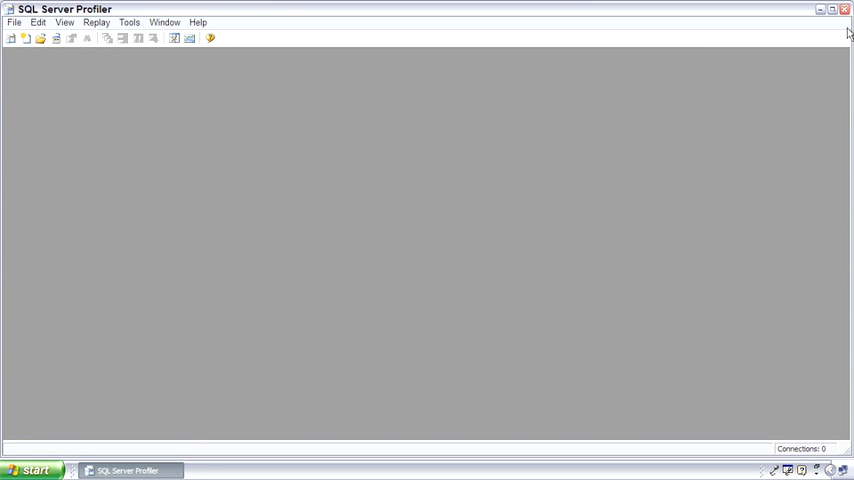
# Step: Close SQL Server Profiler and browse the Microsoft SQL Server 2005 program group in the Start menu
pyautogui.click(822, 8)
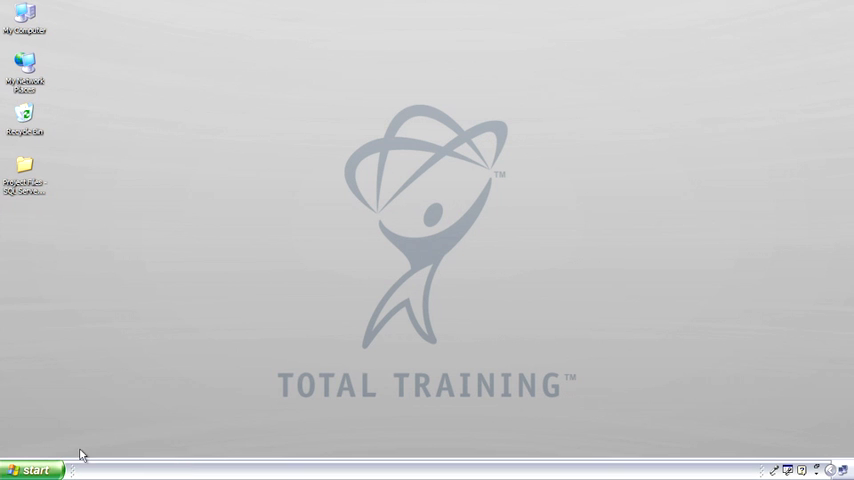
pyautogui.click(32, 470)
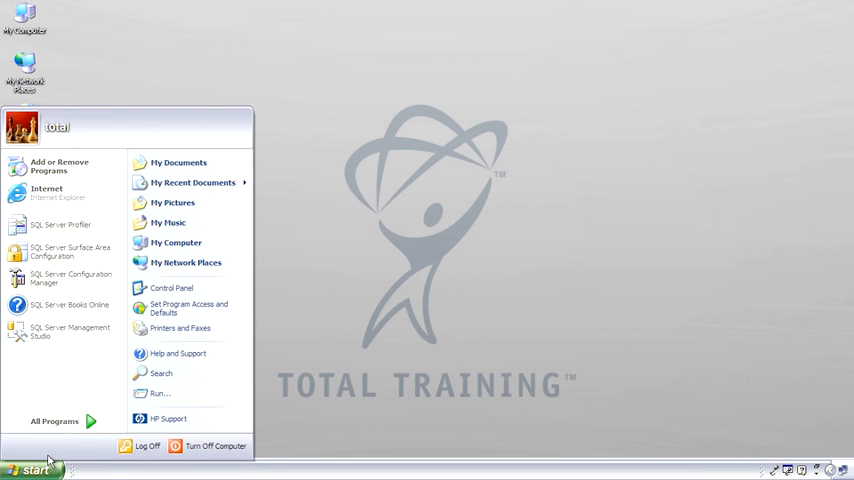
pyautogui.click(54, 420)
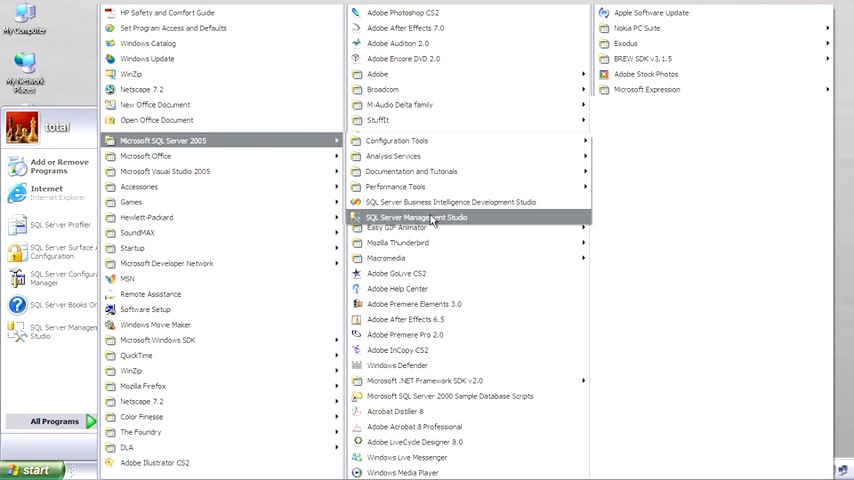
pyautogui.click(416, 216)
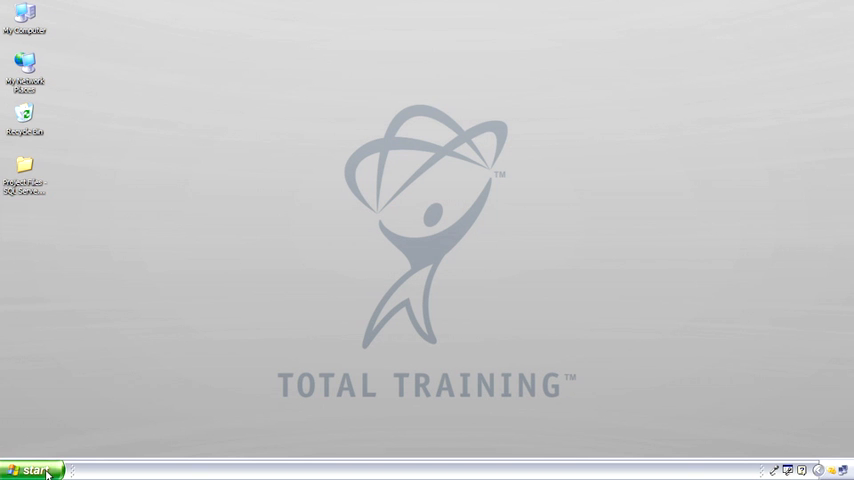
# Step: Launch the Performance console from Control Panel's Administrative Tools folder
pyautogui.click(32, 470)
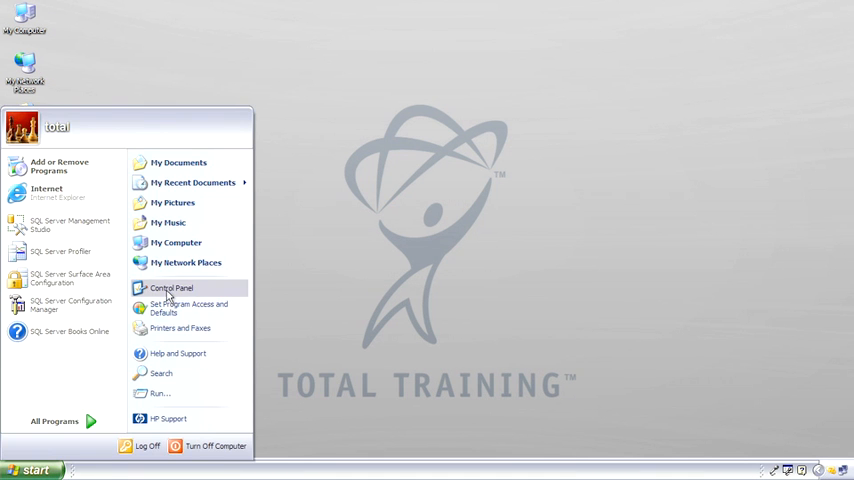
pyautogui.click(172, 288)
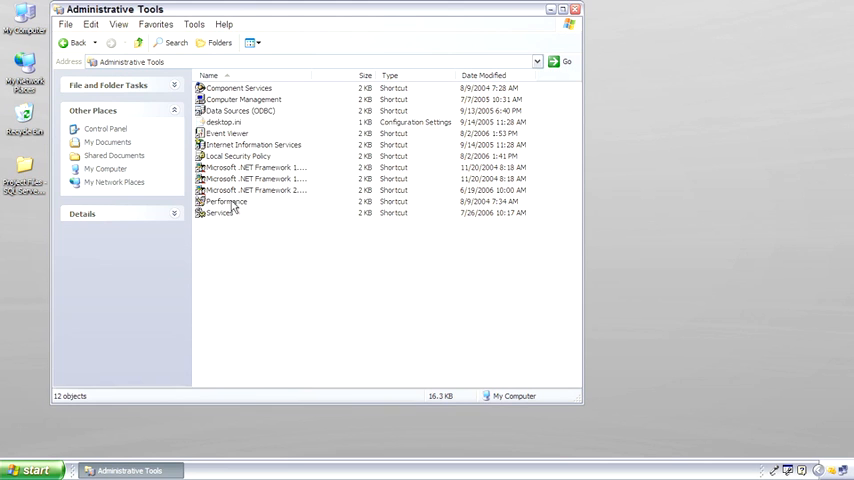
pyautogui.doubleClick(224, 202)
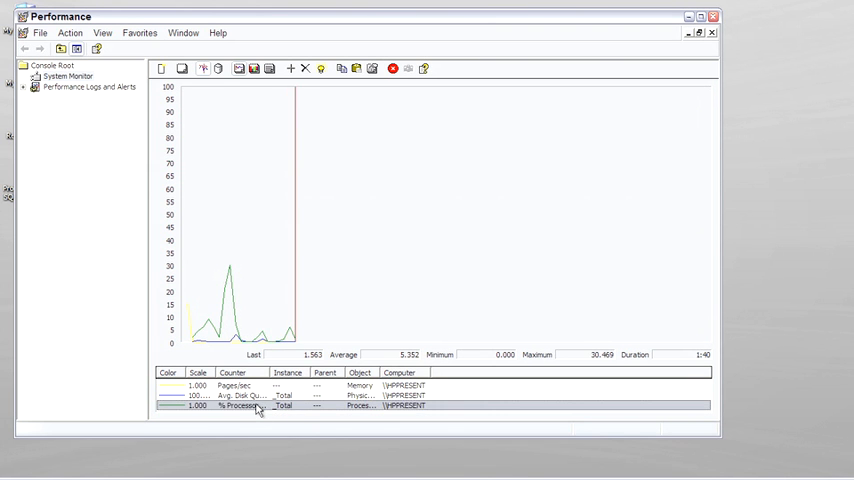
# Step: Add the SQLServer:Databases Transactions/sec (_Total) counter to the graph, dismissing the missing-sample warning
pyautogui.rightClick(344, 190)
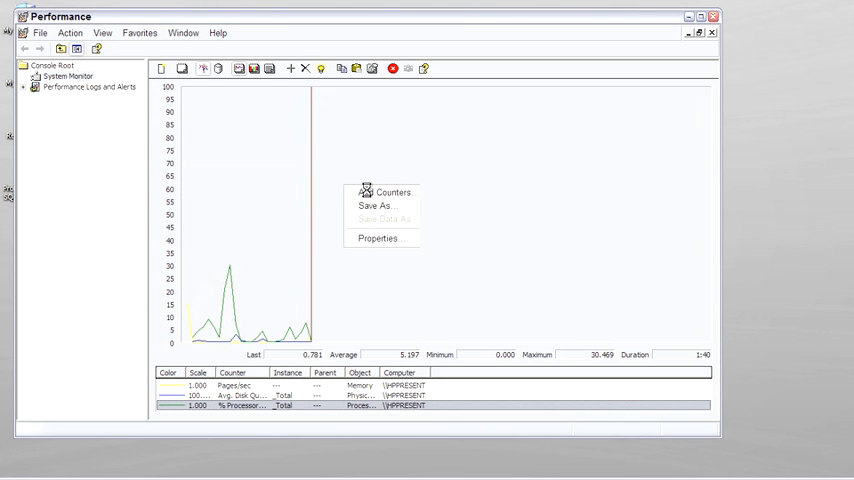
pyautogui.click(392, 192)
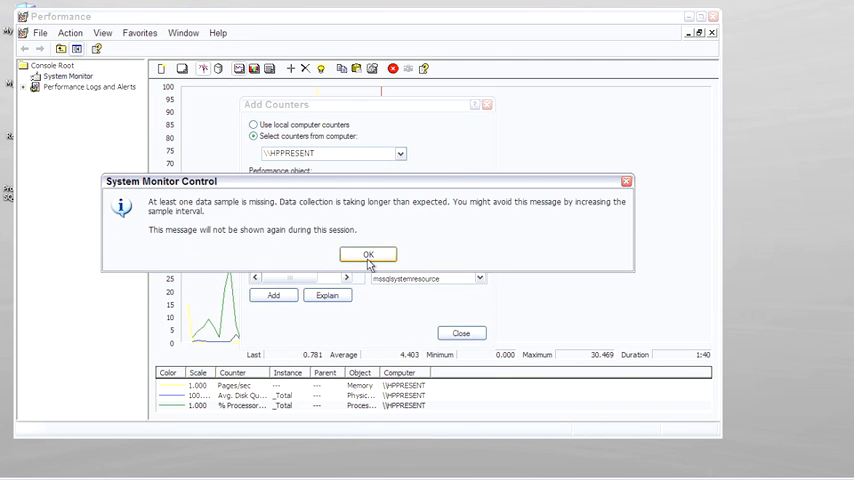
pyautogui.click(368, 252)
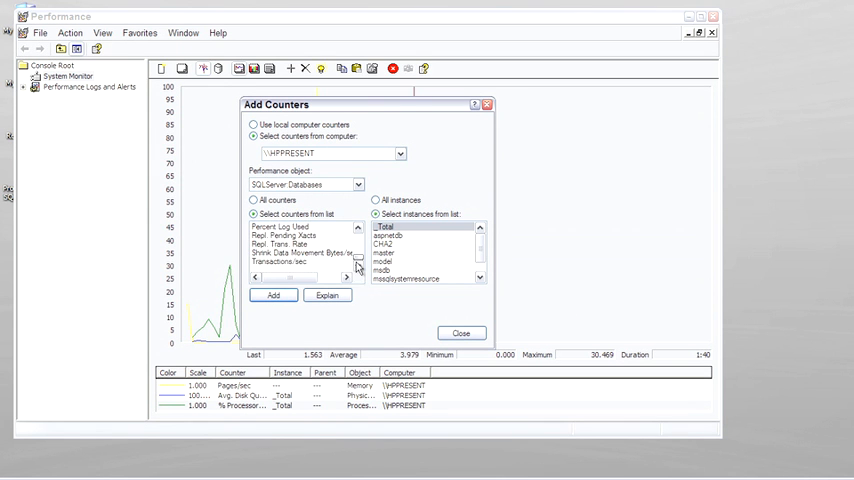
pyautogui.click(272, 296)
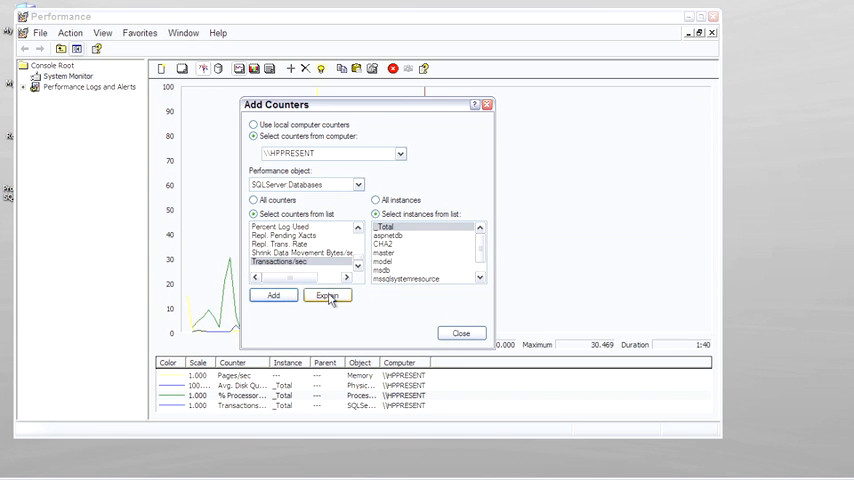
# Step: Close Add Counters and show Counter Logs under Performance Logs and Alerts, listing the System Overview log
pyautogui.click(462, 332)
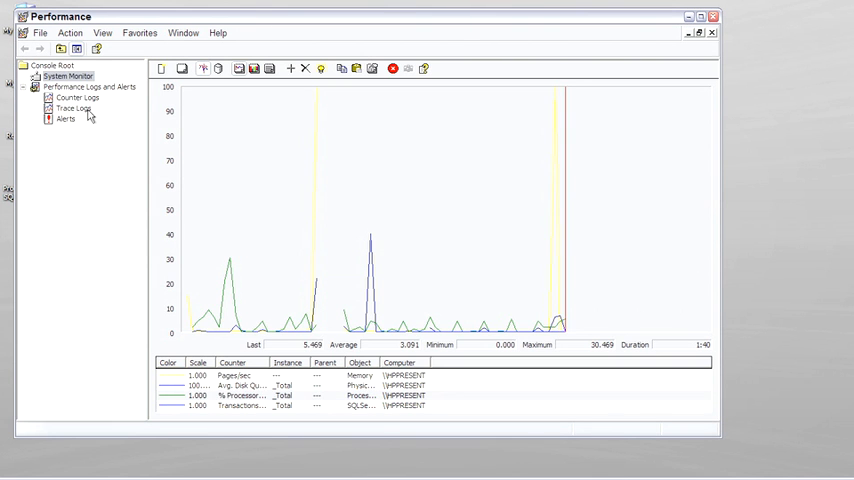
pyautogui.click(76, 96)
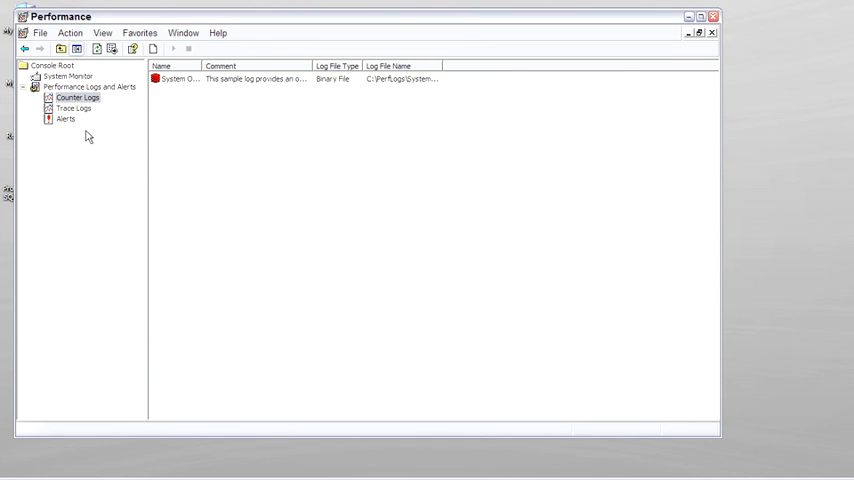